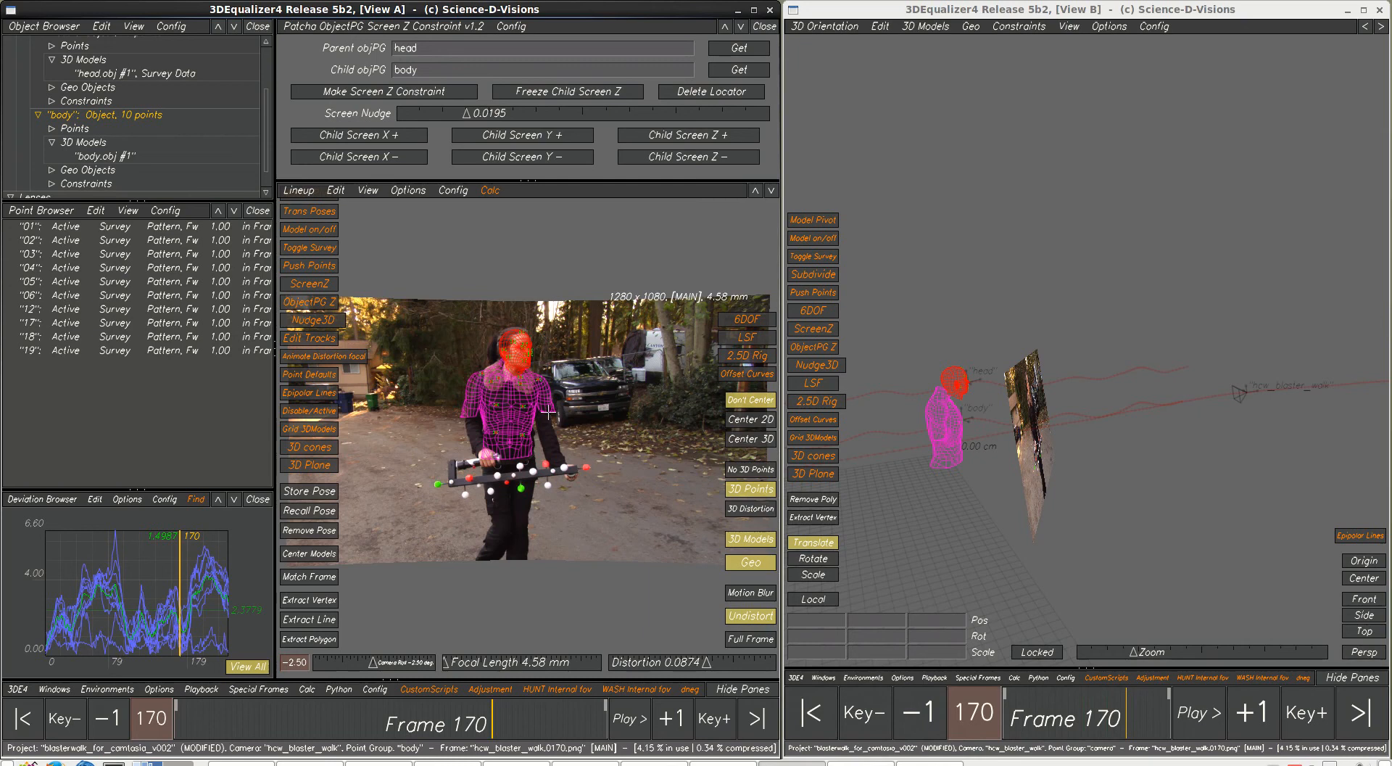
Step: Create the screen-Z constraint linking the body solve (child) to the head solve (parent)
left_click(628, 718)
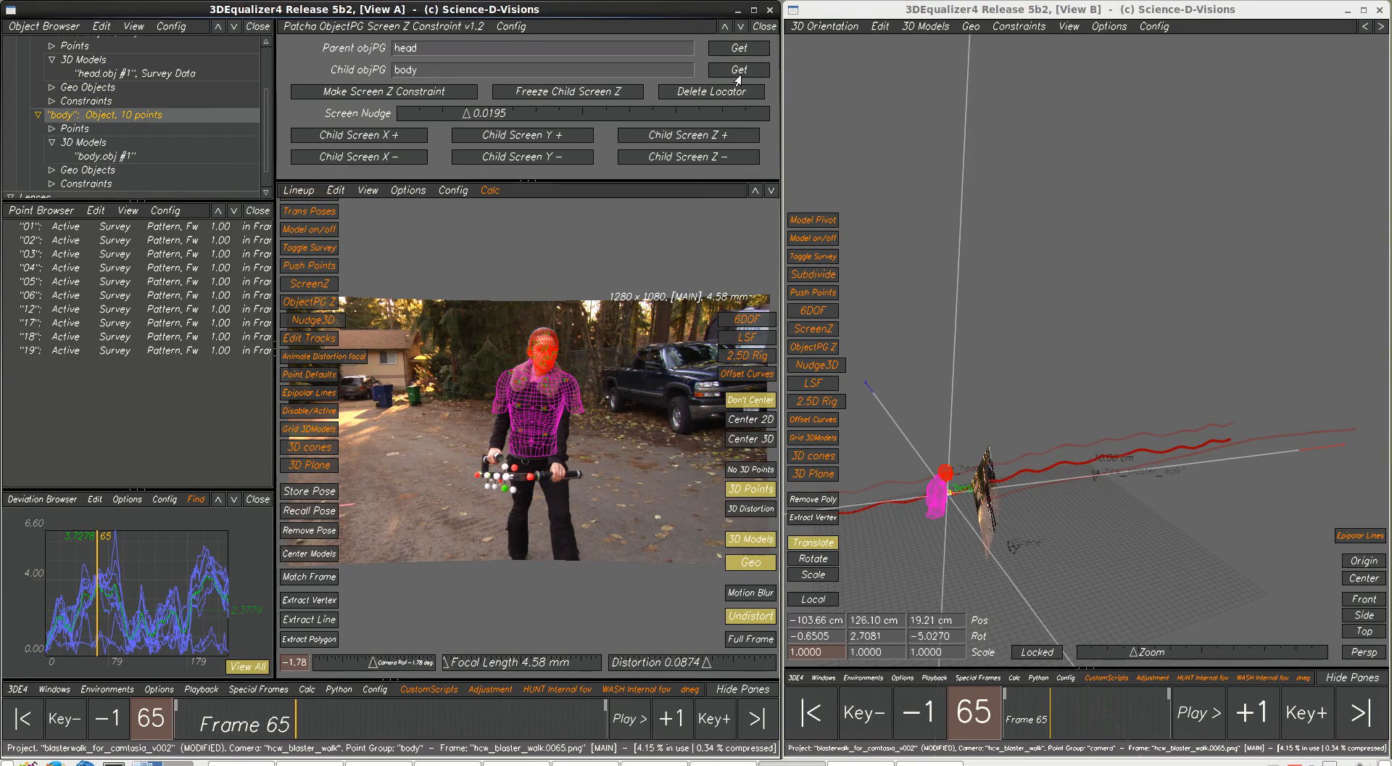
mouse_move(533, 70)
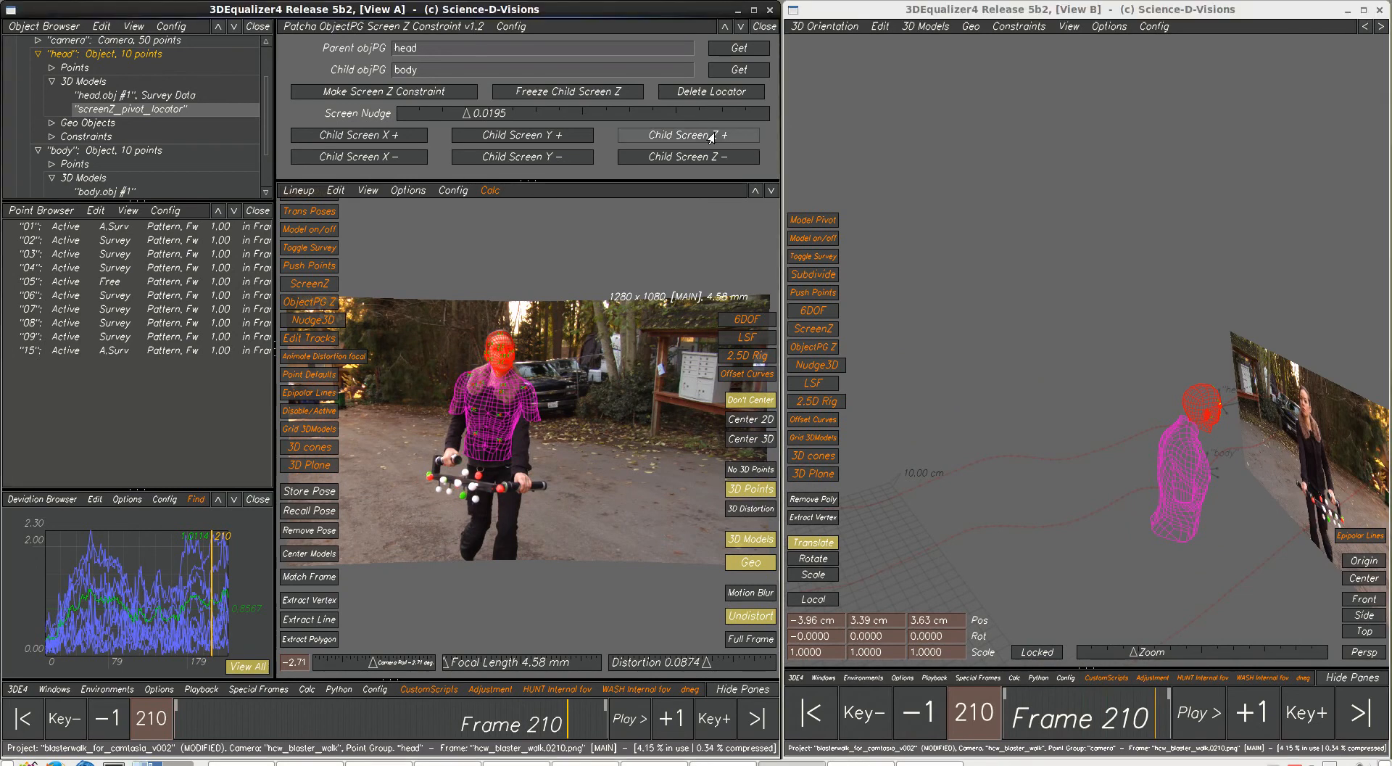
Step: Nudge the body solve forward once in screen Z, then back twice relative to the head
left_click(688, 157)
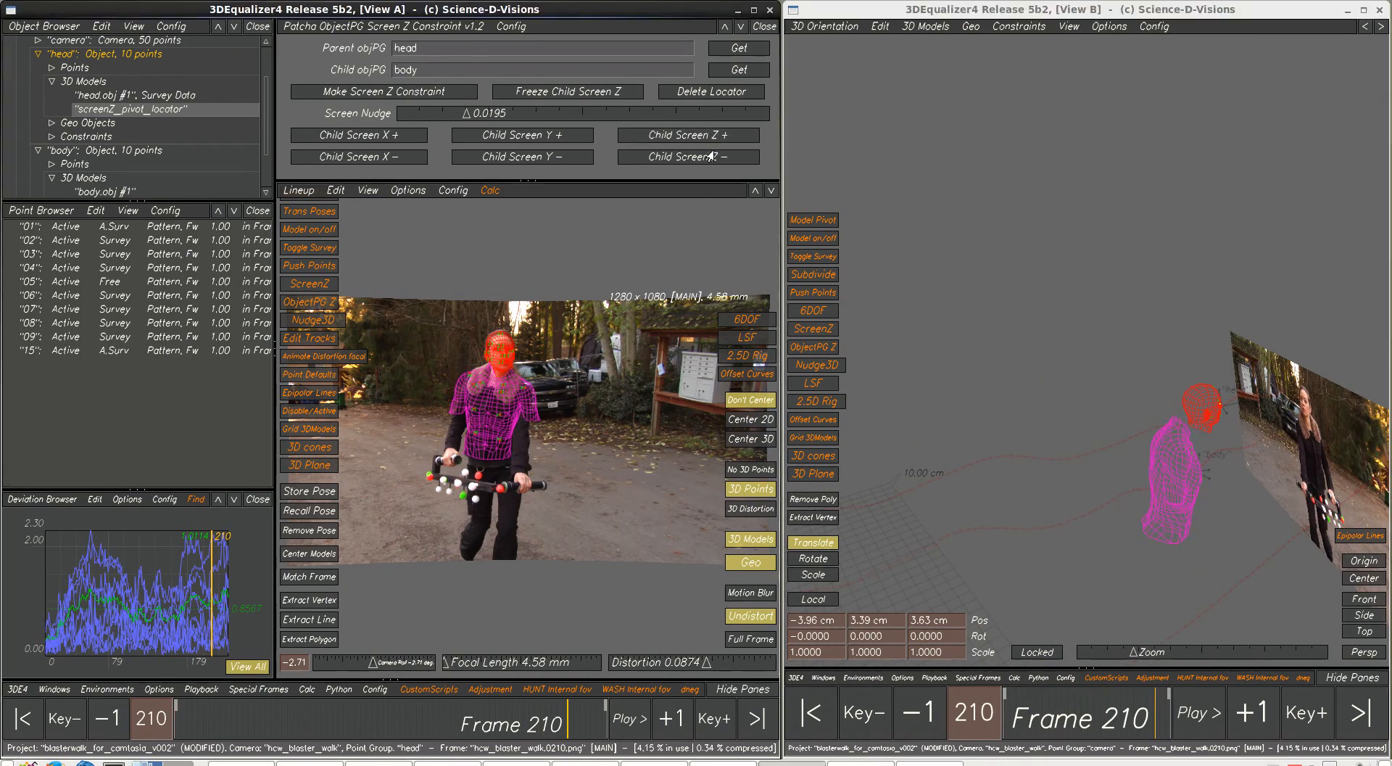
left_click(688, 156)
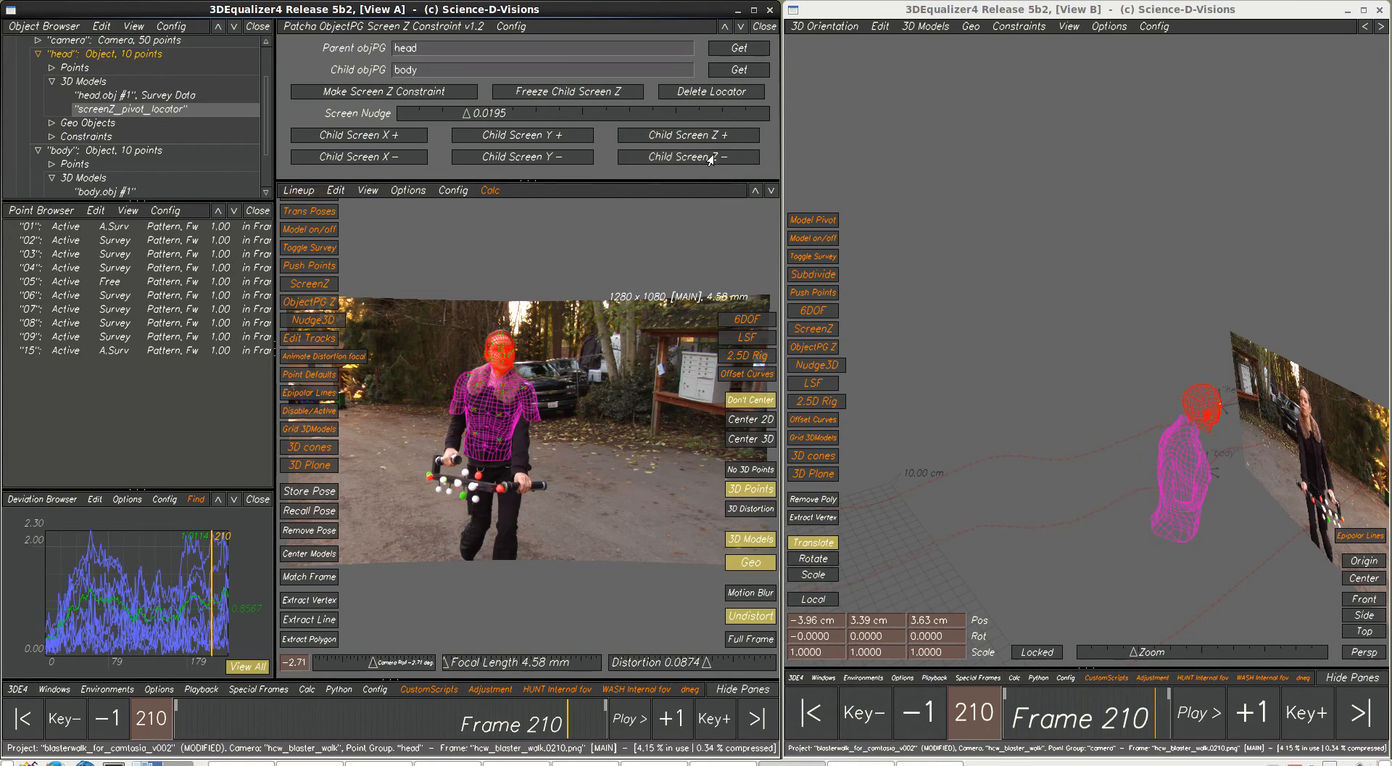
left_click(687, 156)
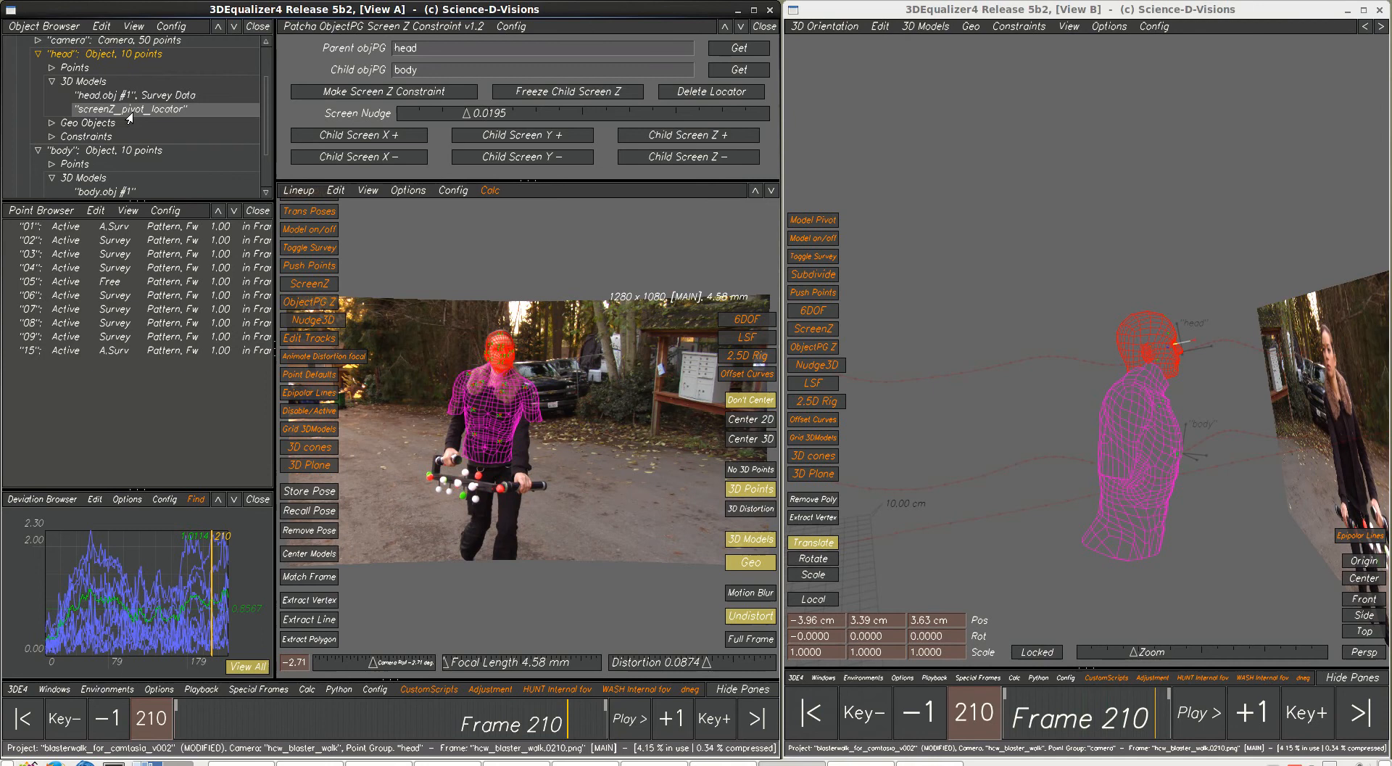
mouse_move(1185, 346)
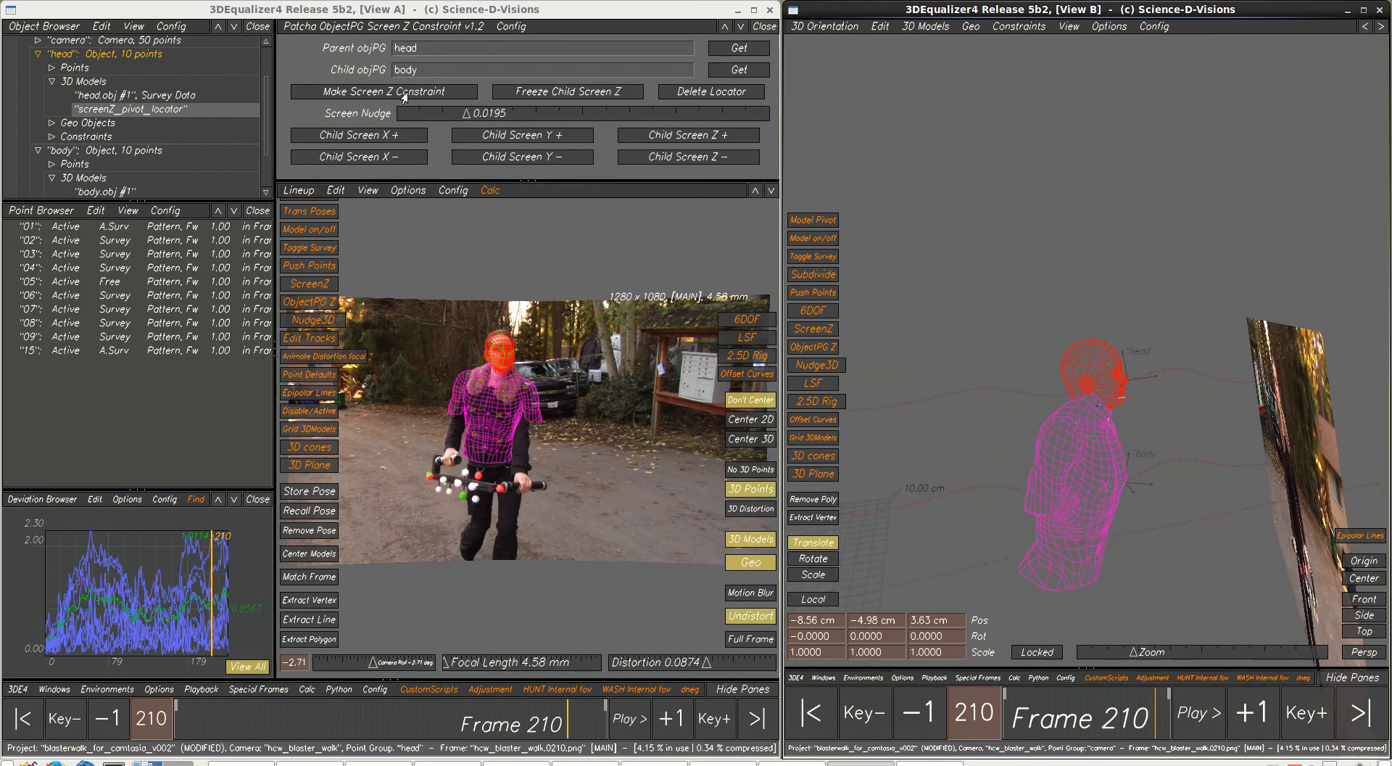
mouse_move(1033, 202)
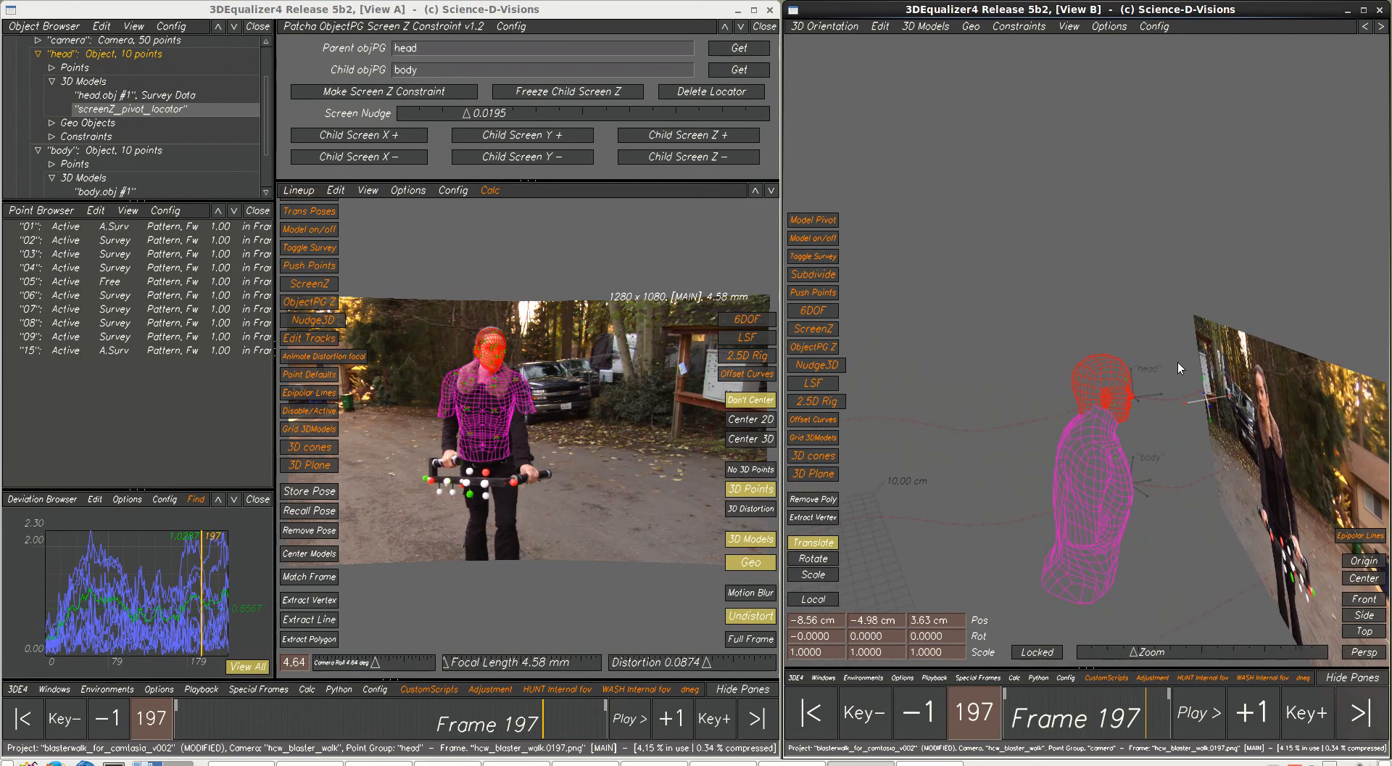
mouse_move(1101, 396)
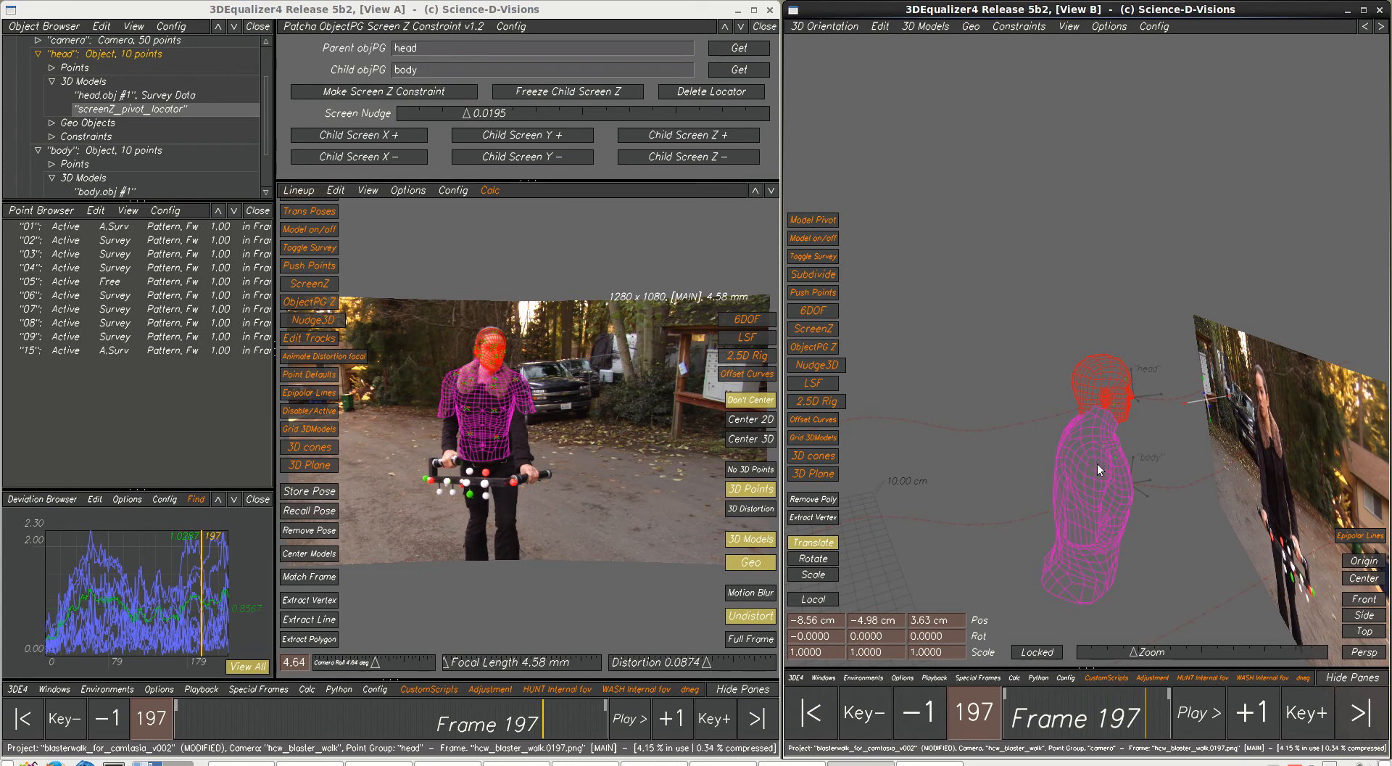
mouse_move(1092, 414)
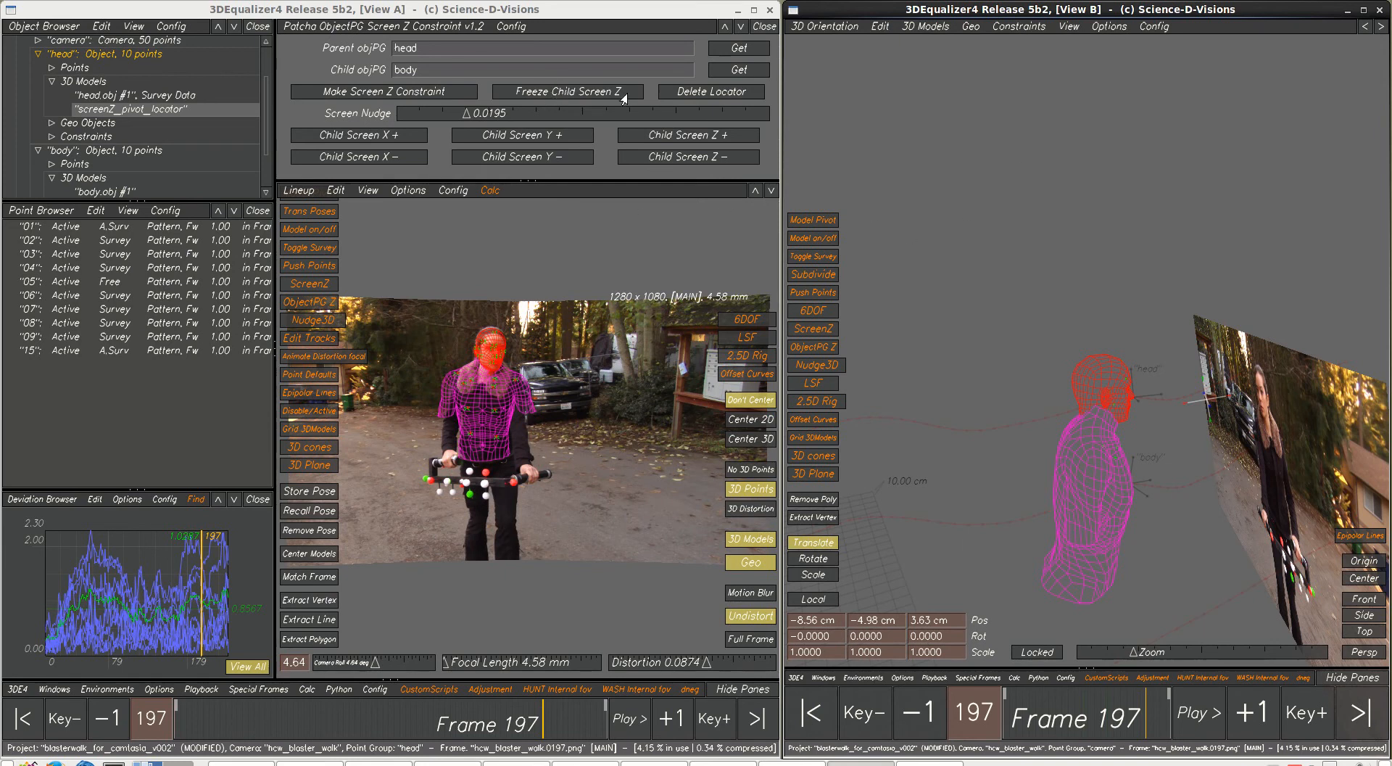
Step: Freeze the body solve's screen depth with Freeze Child Screen Z
left_click(626, 717)
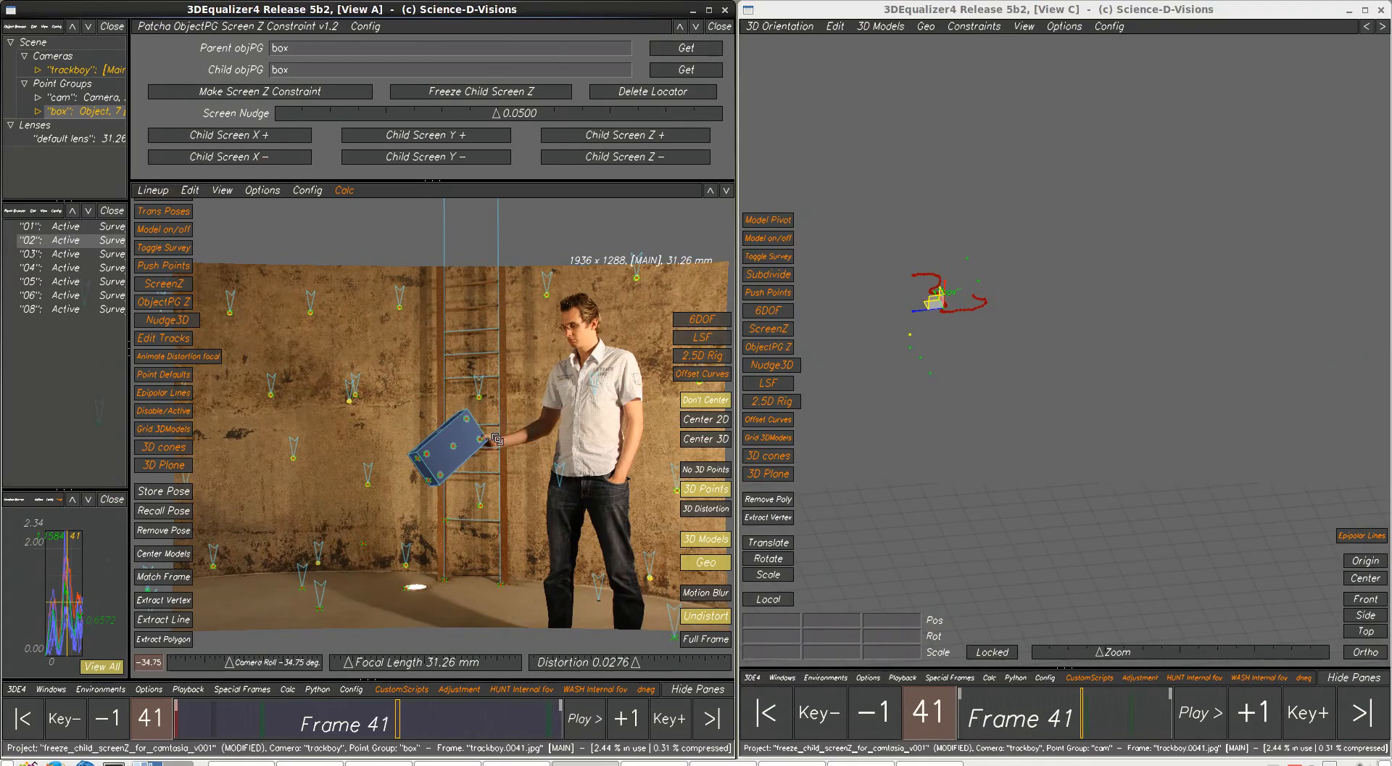
Step: Set the box object as the child and nudge its solve forward in screen Z at frame 58
left_click(582, 717)
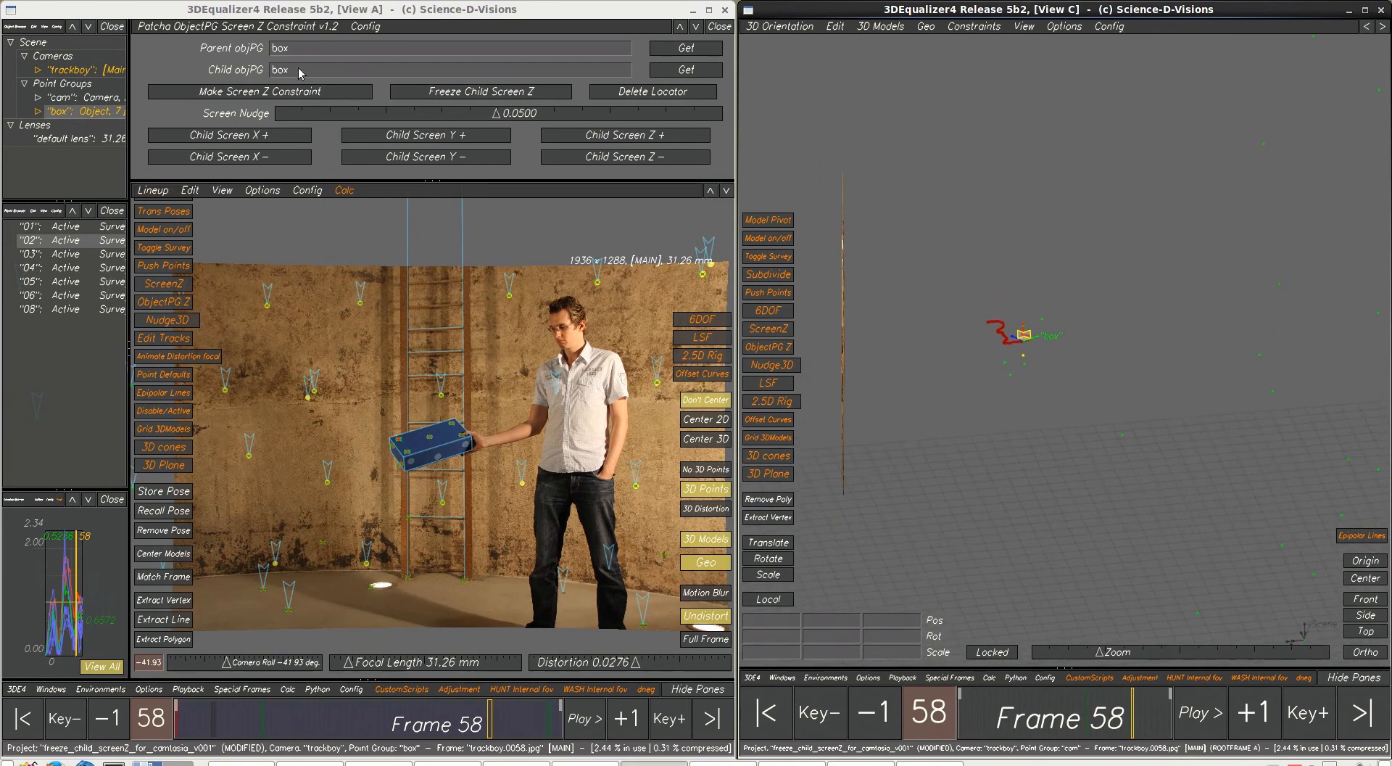
mouse_move(346, 48)
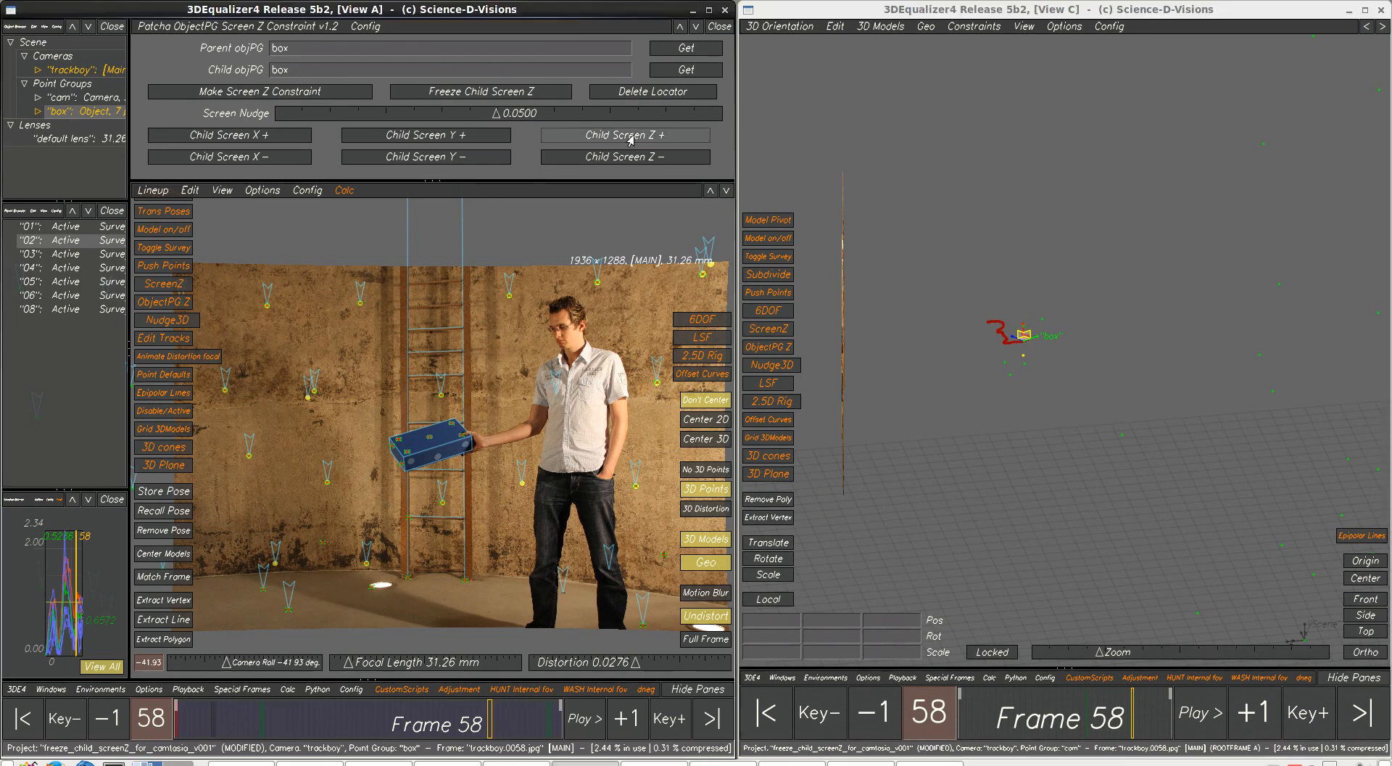
left_click(624, 156)
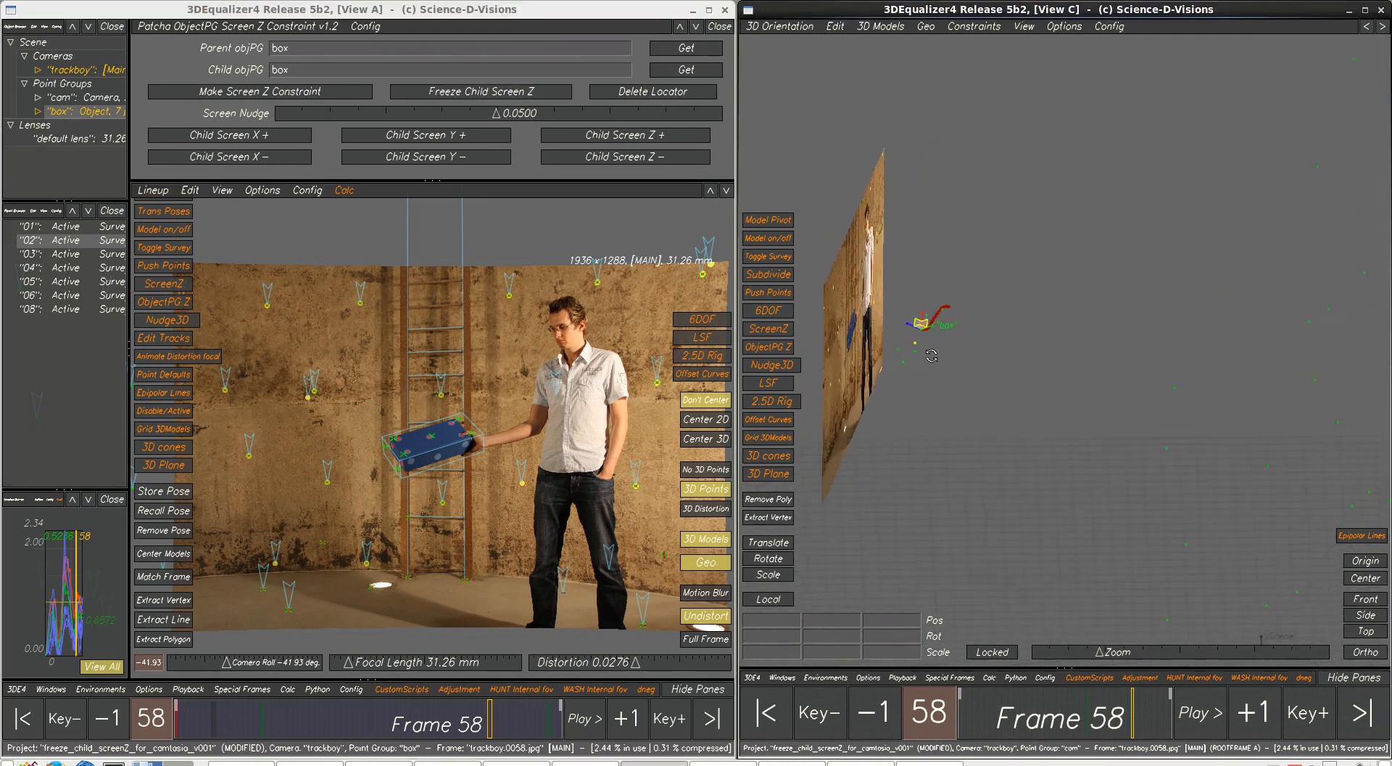
Step: From frame 40, freeze the box solve flat in screen Z and play the shot to review it
left_click(579, 717)
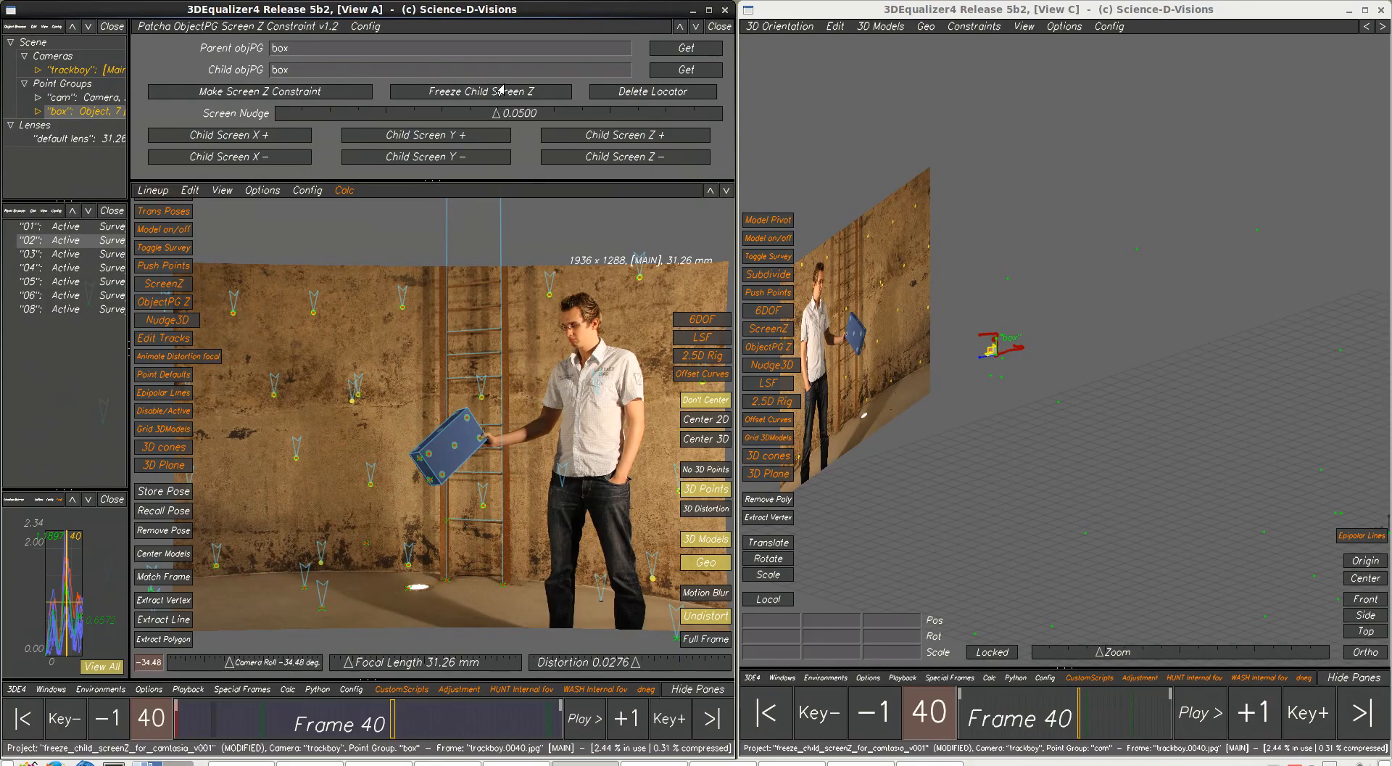
left_click(479, 91)
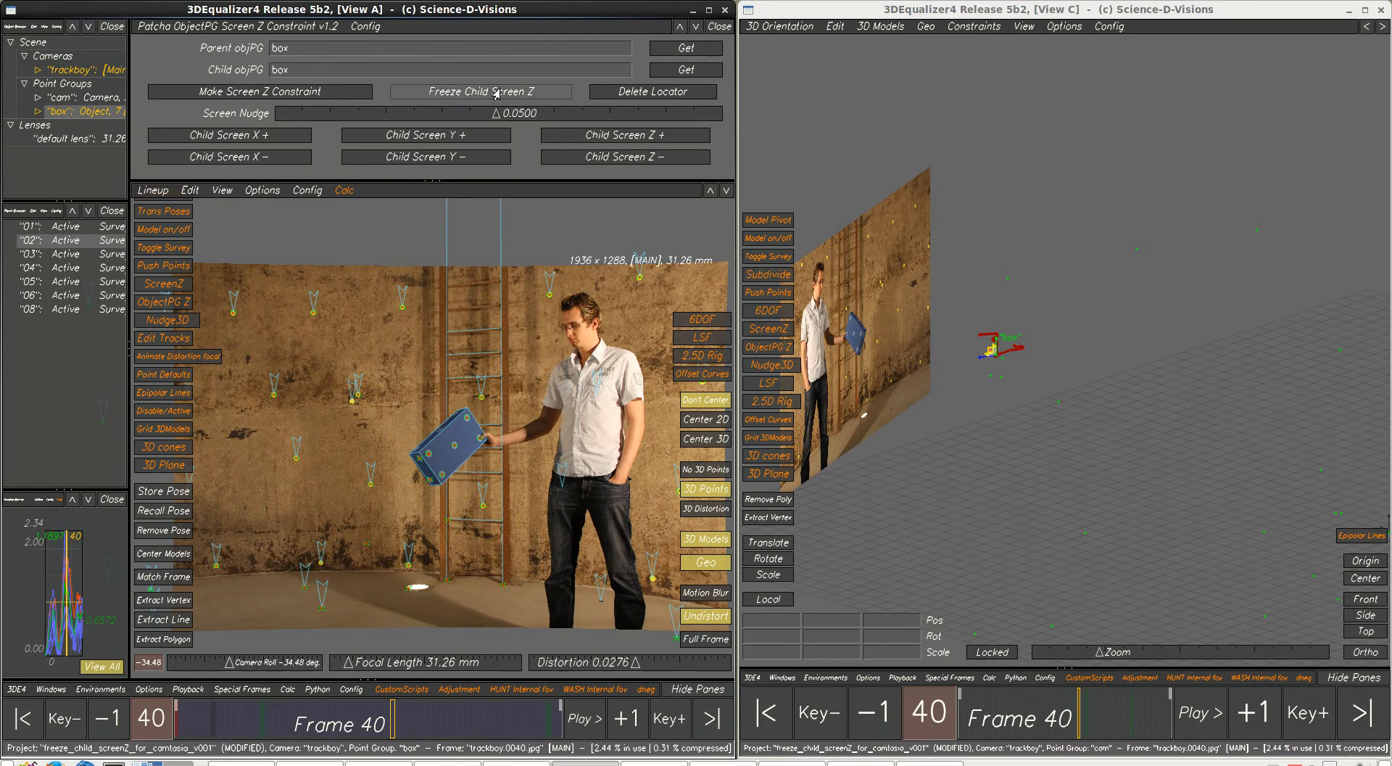
left_click(578, 717)
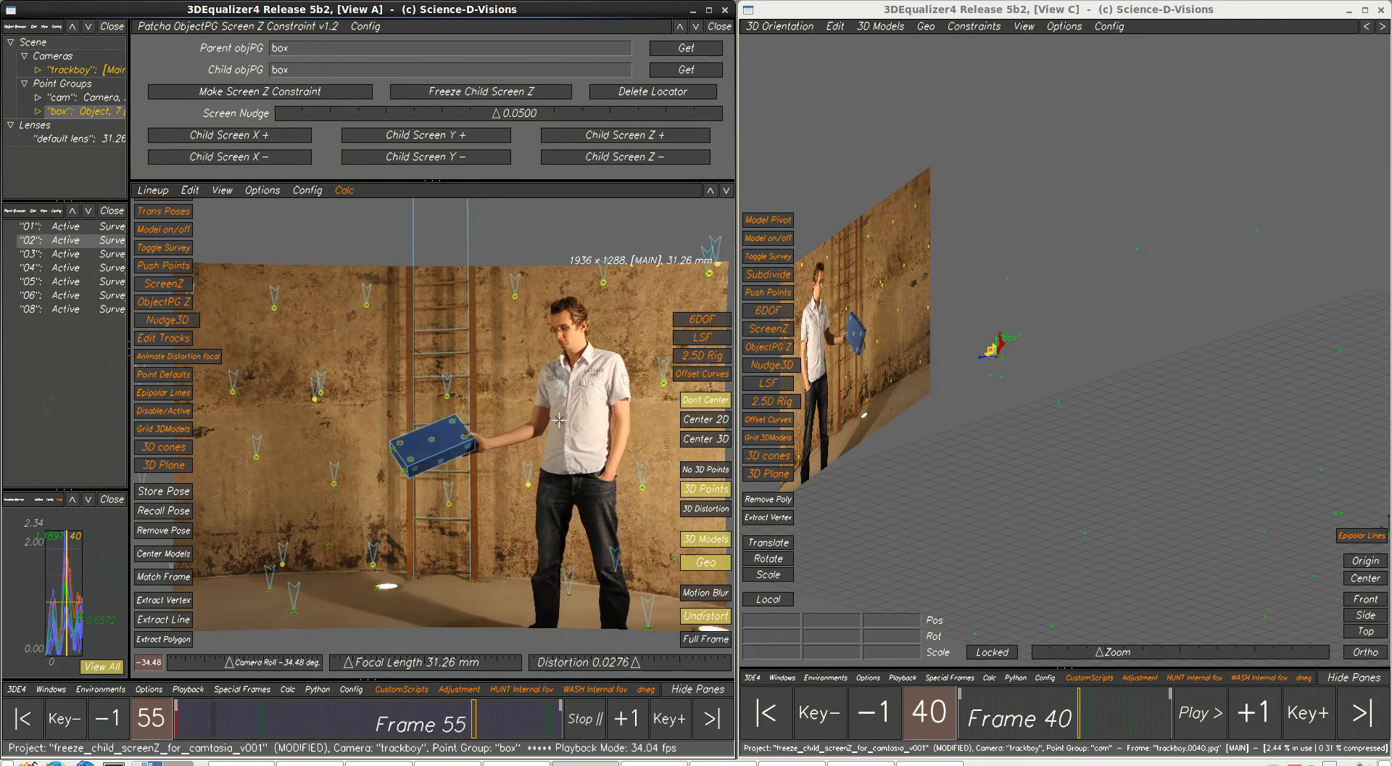